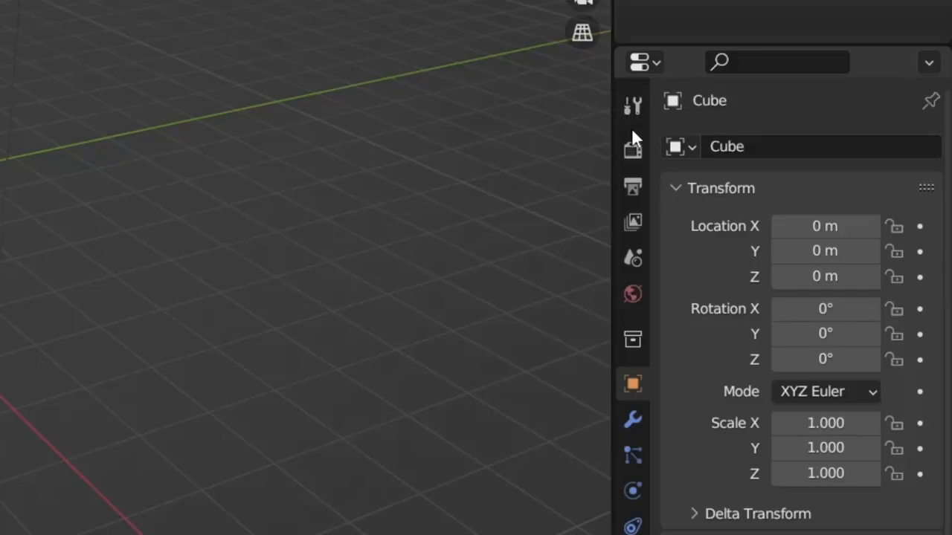
pyautogui.moveTo(632, 223)
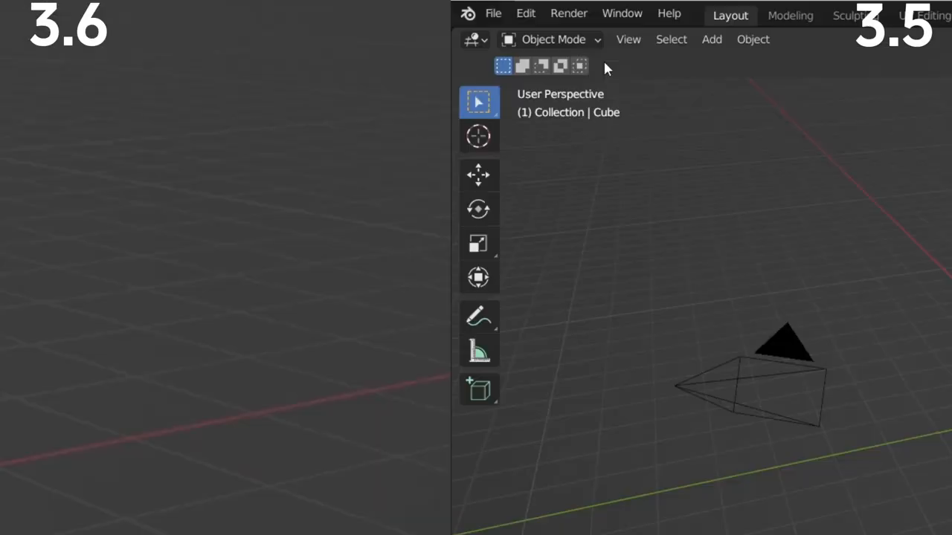
# Open the recent files list to reach the Porsche 911 reference folder.
pyautogui.click(493, 13)
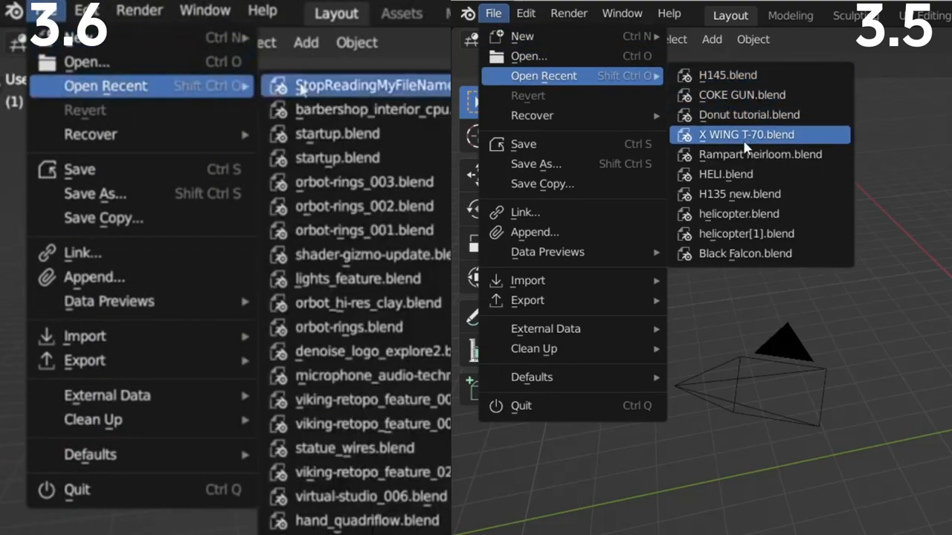
pyautogui.moveTo(781, 80)
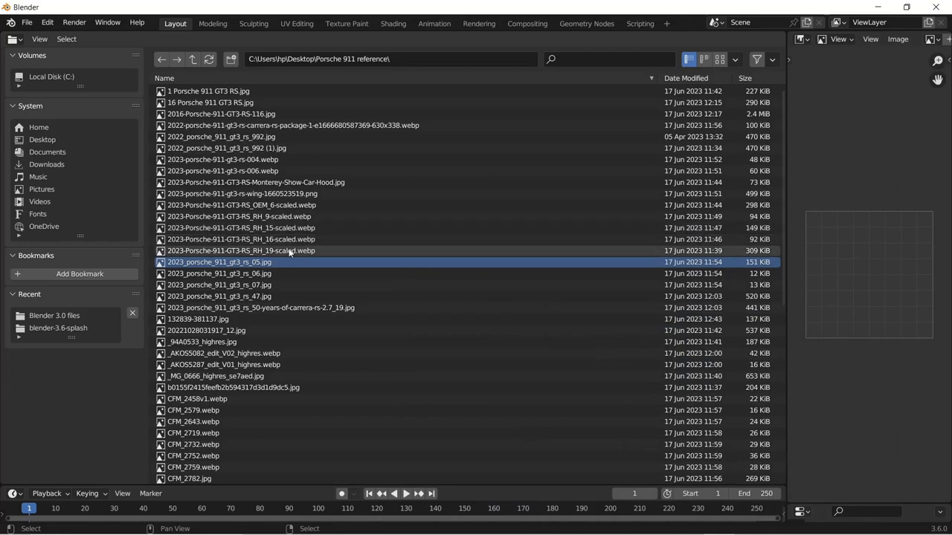
# Change the text to 'Please Subscribe!' and move cube geometry with Smooth proportional falloff.
pyautogui.click(241, 250)
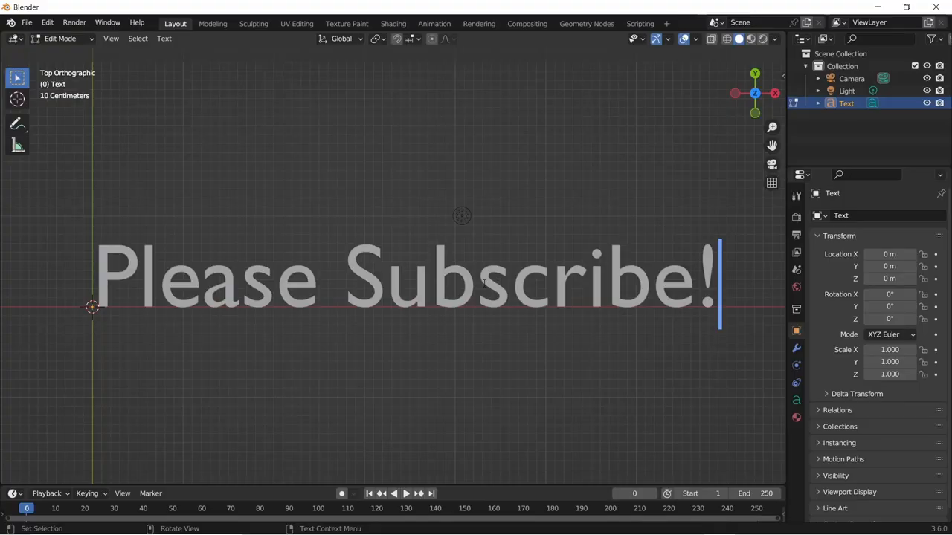
pyautogui.click(384, 280)
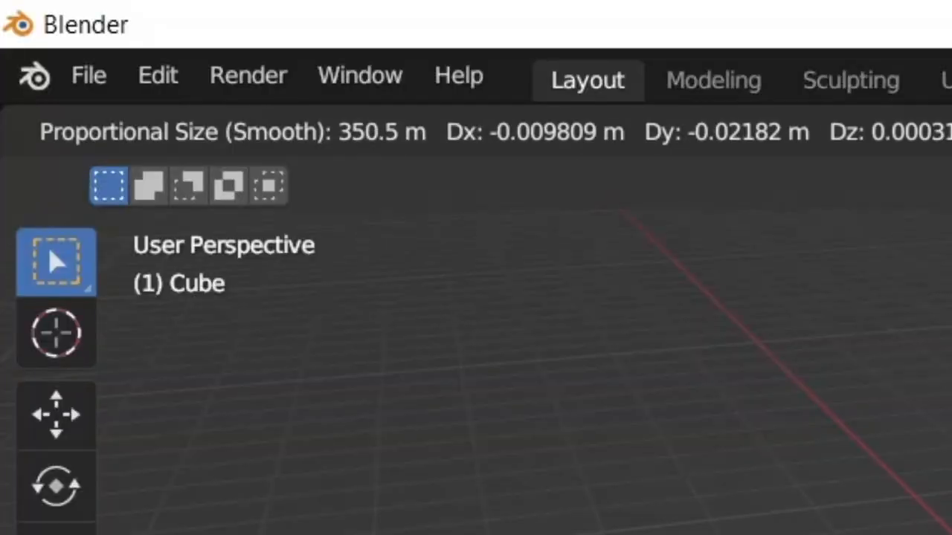
# Add a Subdivision Surface to the cube and circle-select a strip of Highland Cattle fur strands.
pyautogui.click(485, 77)
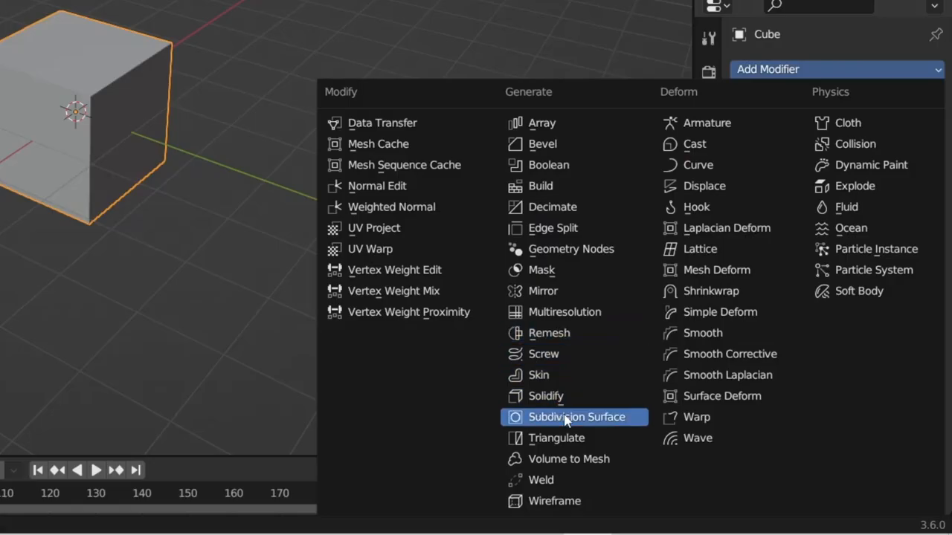
pyautogui.click(576, 416)
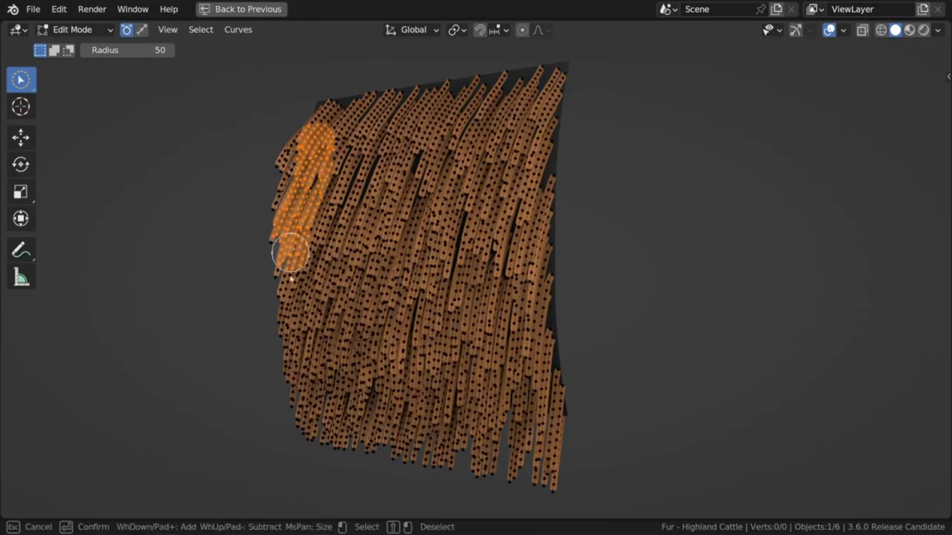
pyautogui.moveTo(290, 253); pyautogui.dragTo(324, 446)
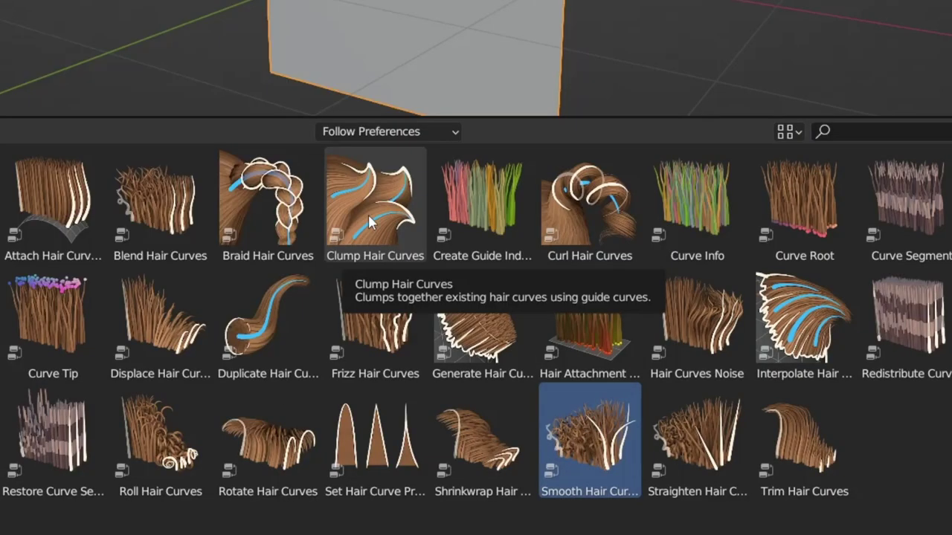
pyautogui.moveTo(451, 223)
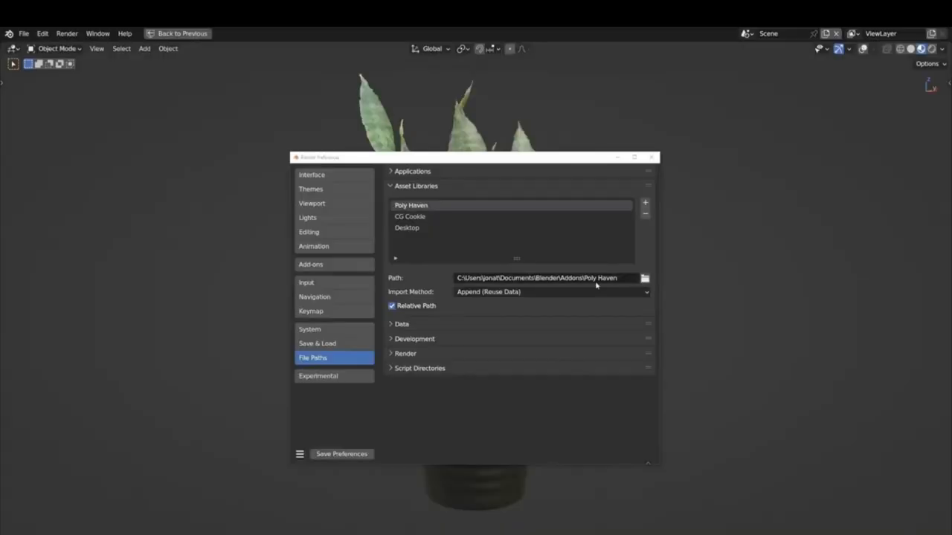
# Inspect the Poly Haven, CG Cookie and Desktop asset library paths and import methods.
pyautogui.click(407, 228)
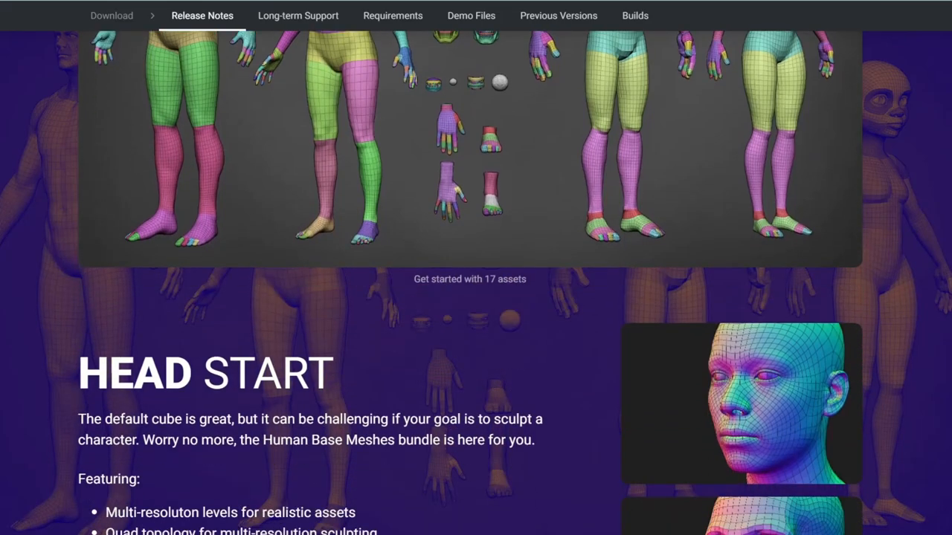
# Scroll the release notes past HEAD START to the Human Base Meshes video.
pyautogui.scroll(-3)
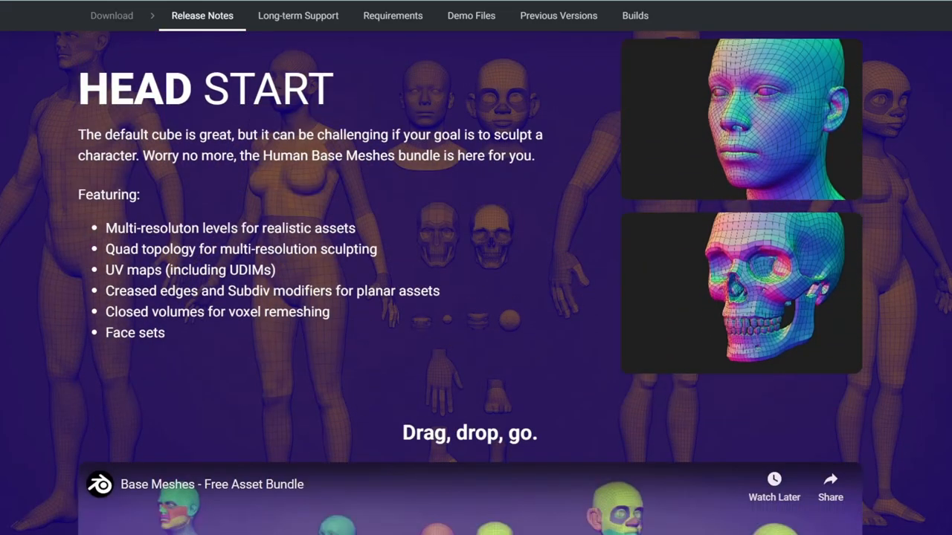
pyautogui.scroll(-3)
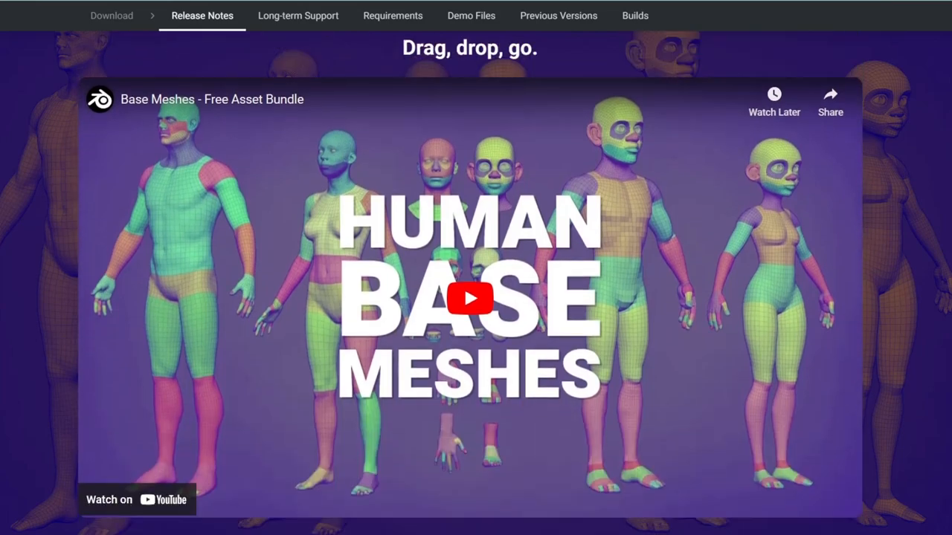
pyautogui.scroll(-3)
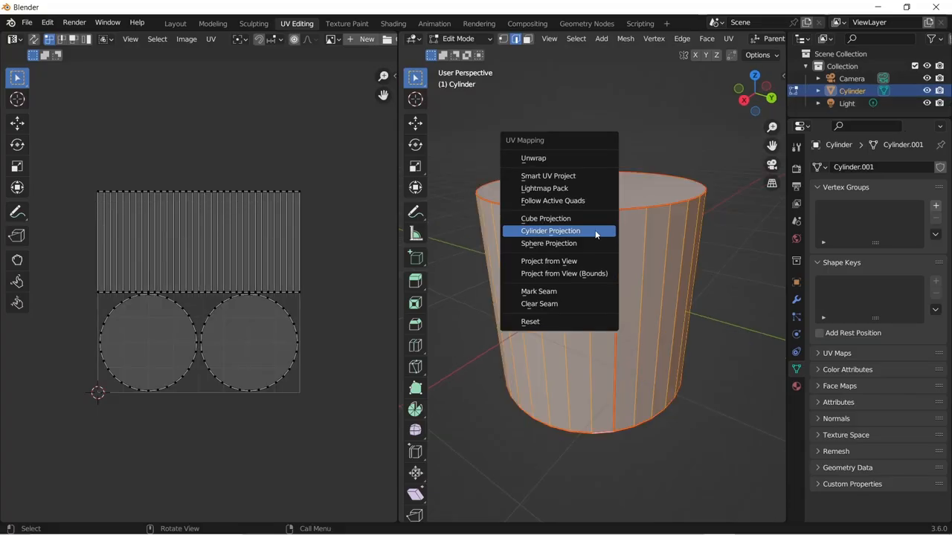
# Cylinder-project the cylinder with seams kept, then pack the gun's UV islands by exact concave shape.
pyautogui.click(550, 230)
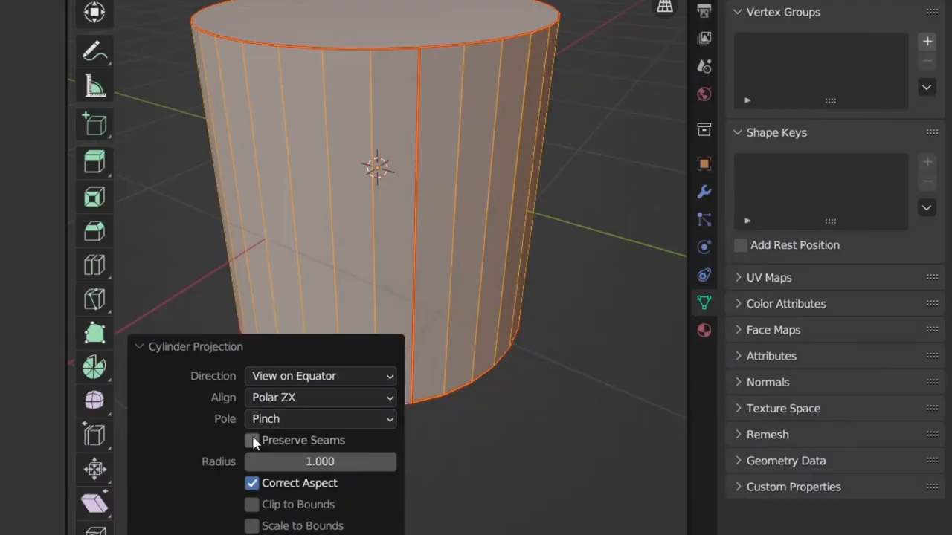
pyautogui.moveTo(255, 443)
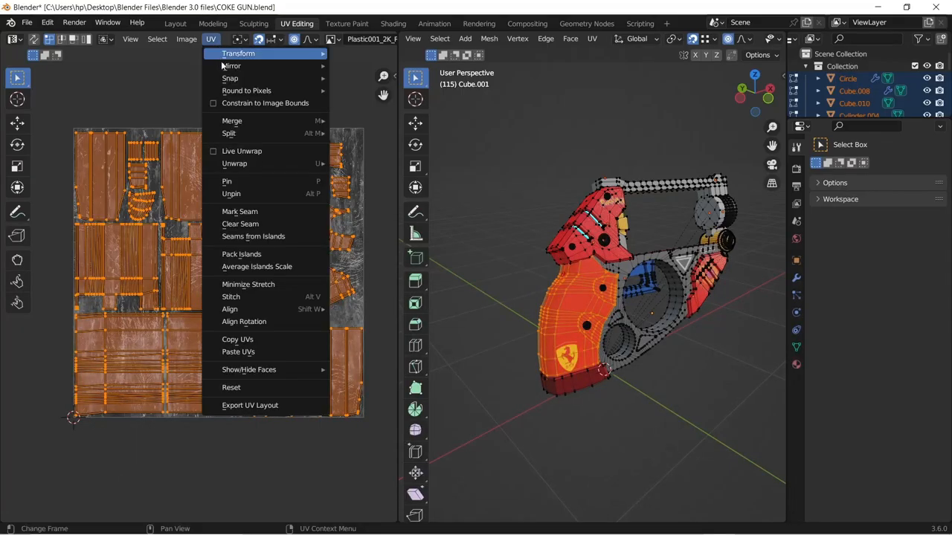
pyautogui.click(241, 254)
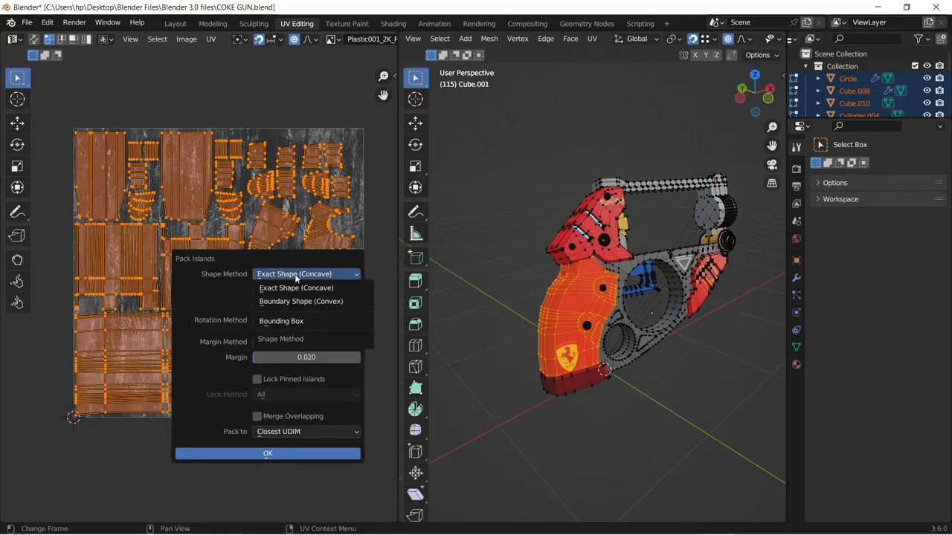
pyautogui.click(296, 274)
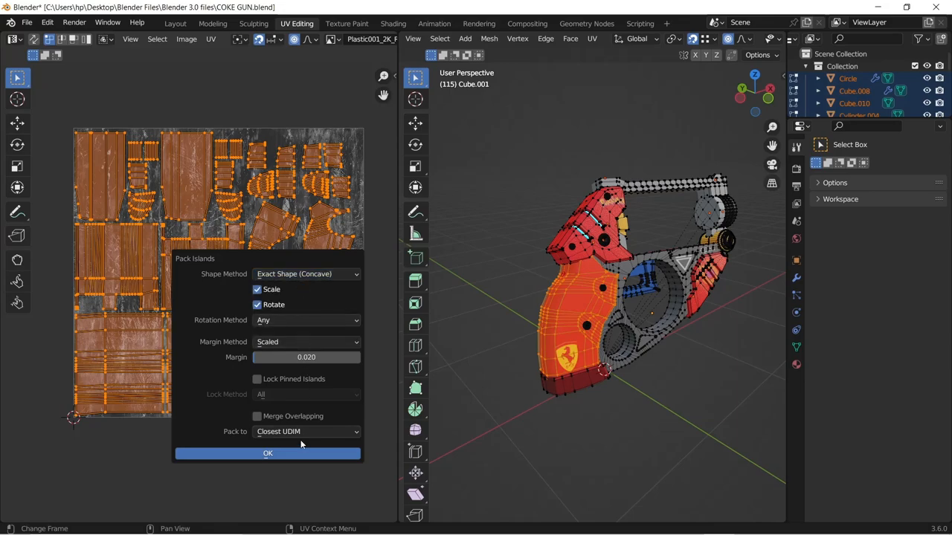
pyautogui.click(267, 454)
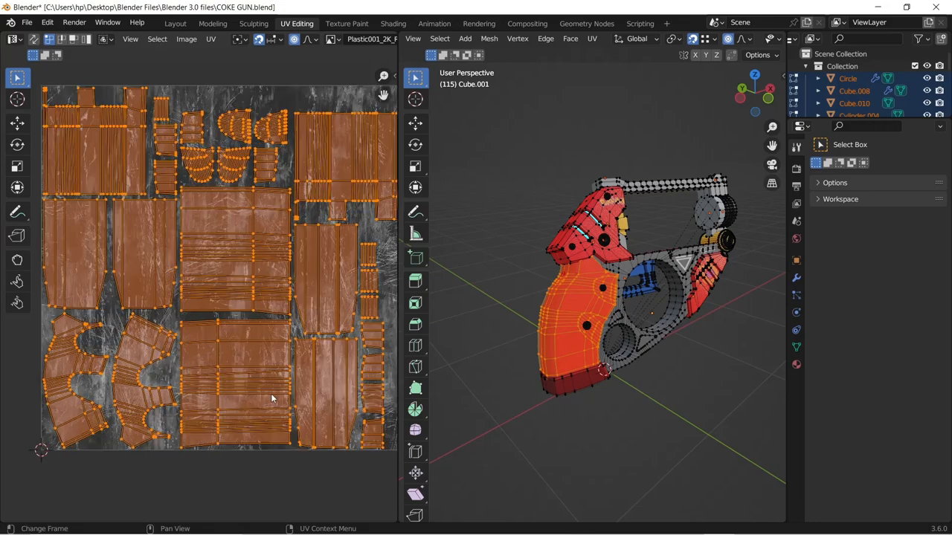
pyautogui.click(211, 38)
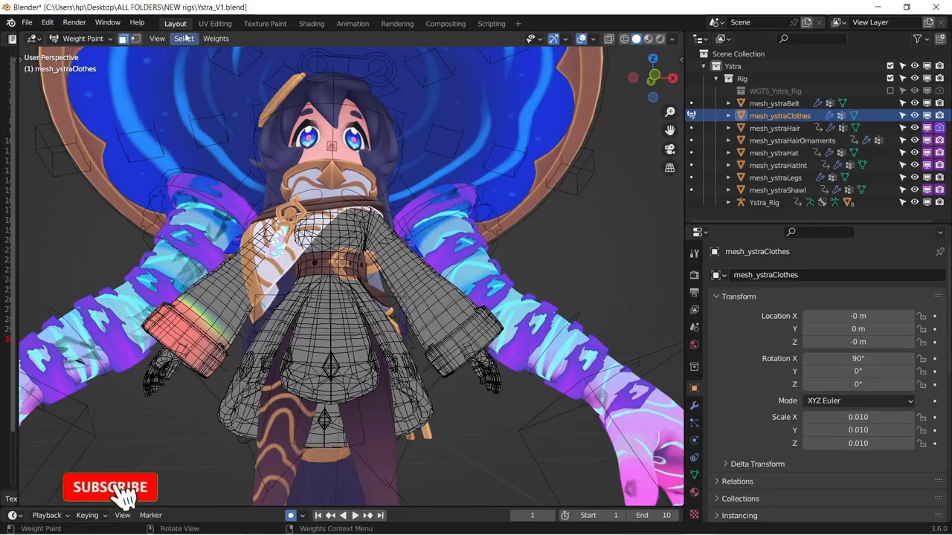
# Apply Smooth (Gaussian) to the combo animation's selected keyframes in the Graph Editor.
pyautogui.click(182, 39)
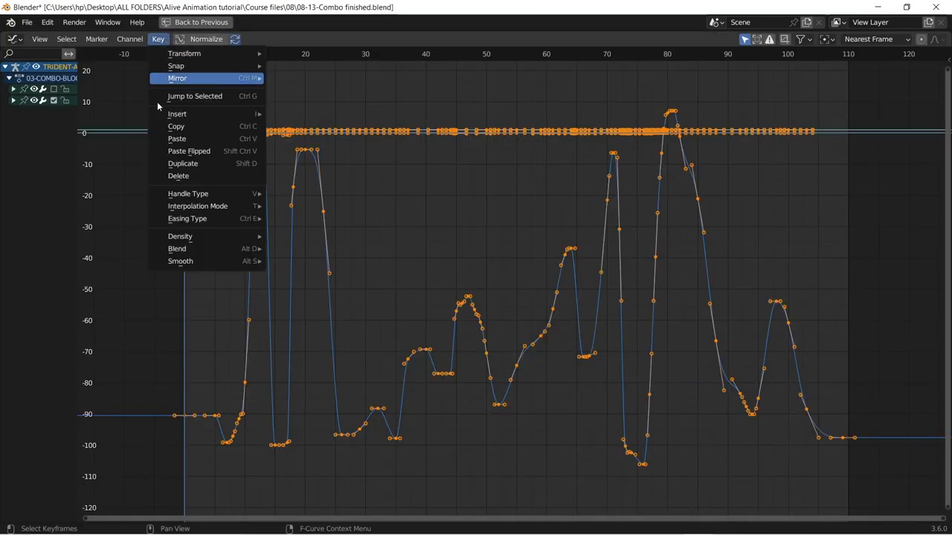
pyautogui.moveTo(180, 261)
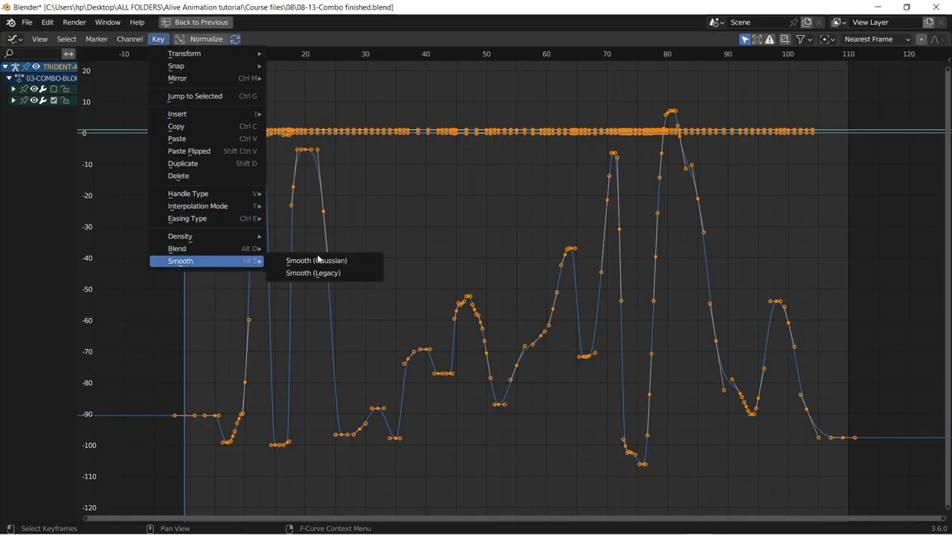
pyautogui.click(316, 261)
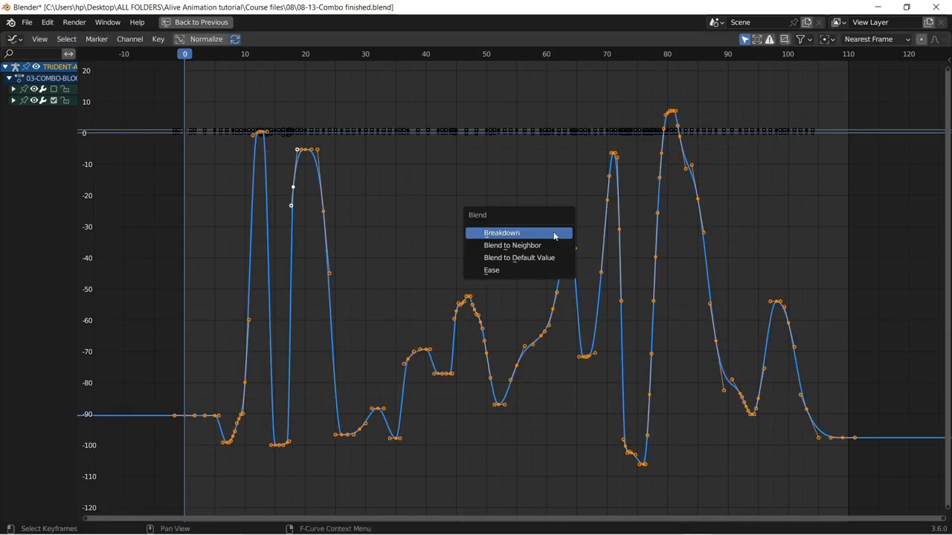
pyautogui.moveTo(512, 246)
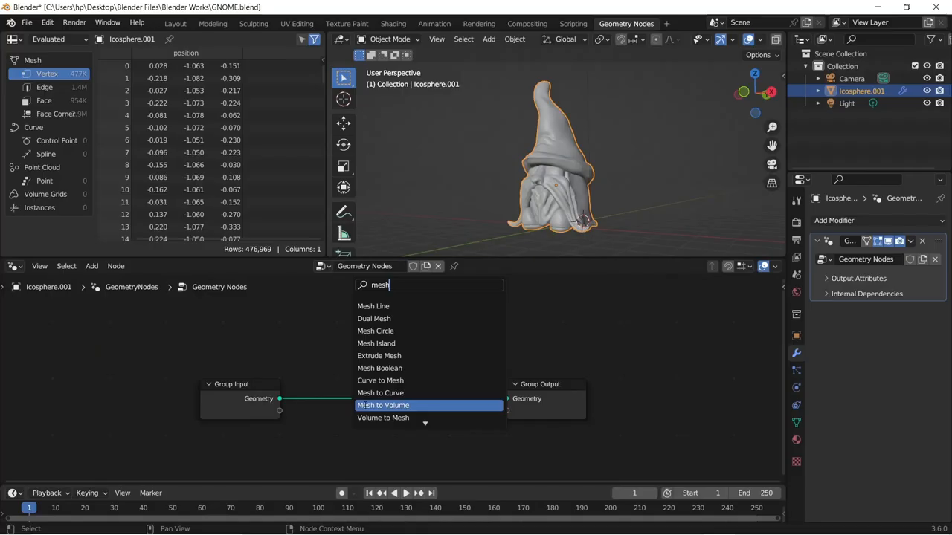
# Add a Mesh to Volume node to the gnome, view its manual, and compare Light Tree renders.
pyautogui.click(383, 406)
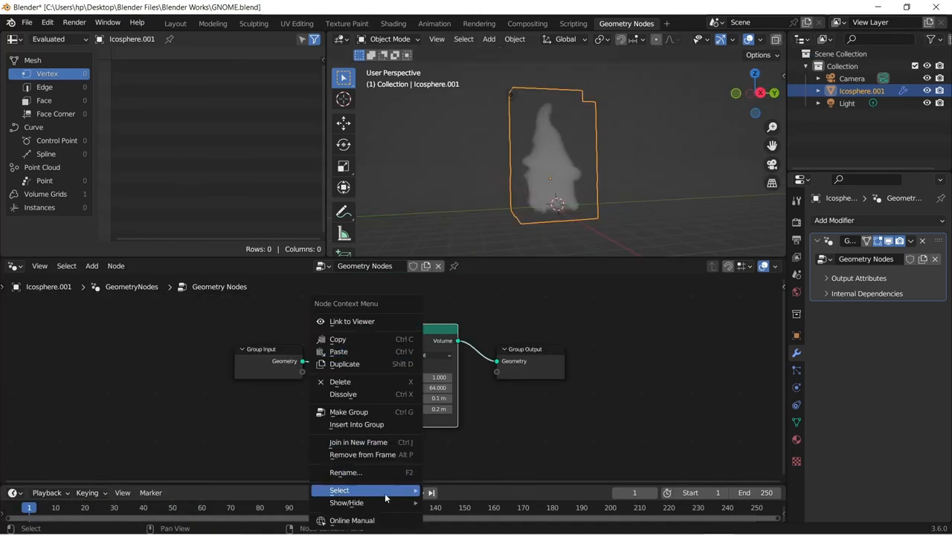
pyautogui.moveTo(351, 522)
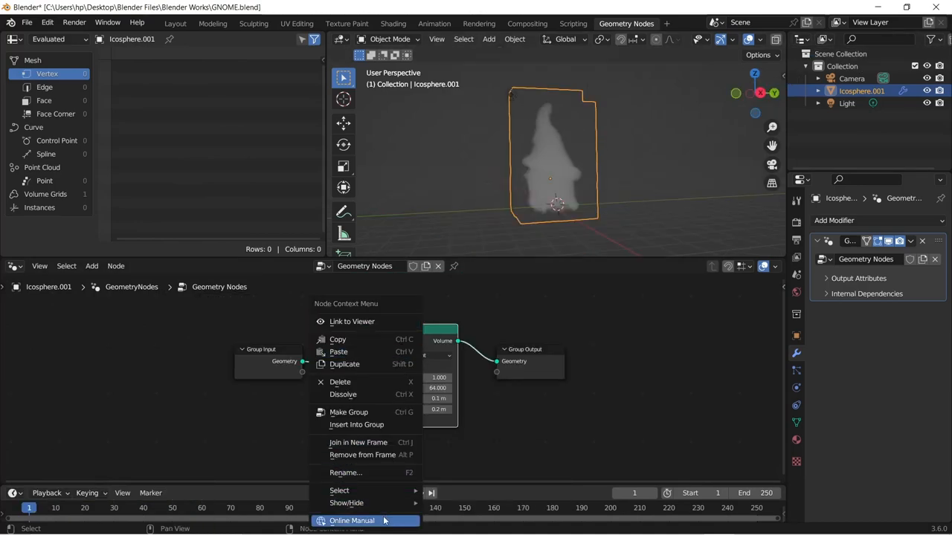
pyautogui.click(348, 521)
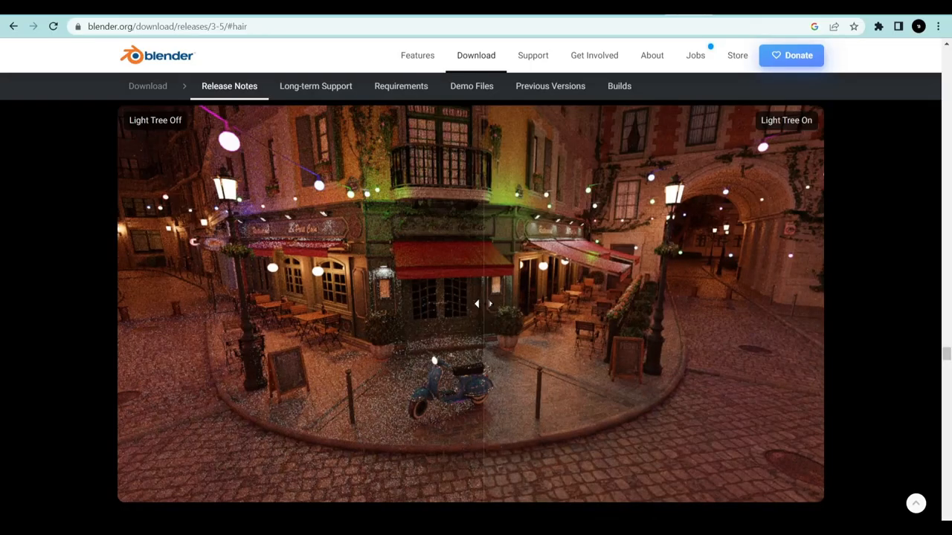
pyautogui.moveTo(484, 303); pyautogui.dragTo(737, 303)
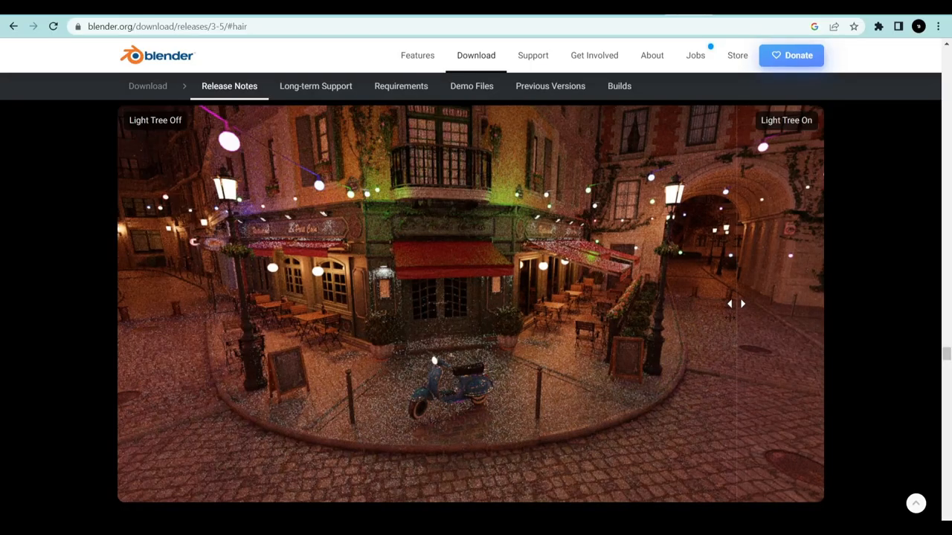